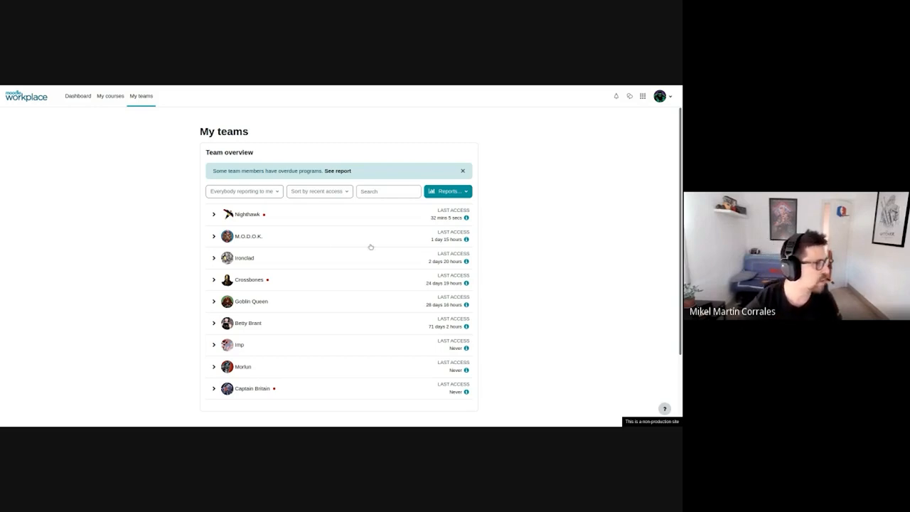
{"action": "mouse_move", "coordinate": [485, 283]}
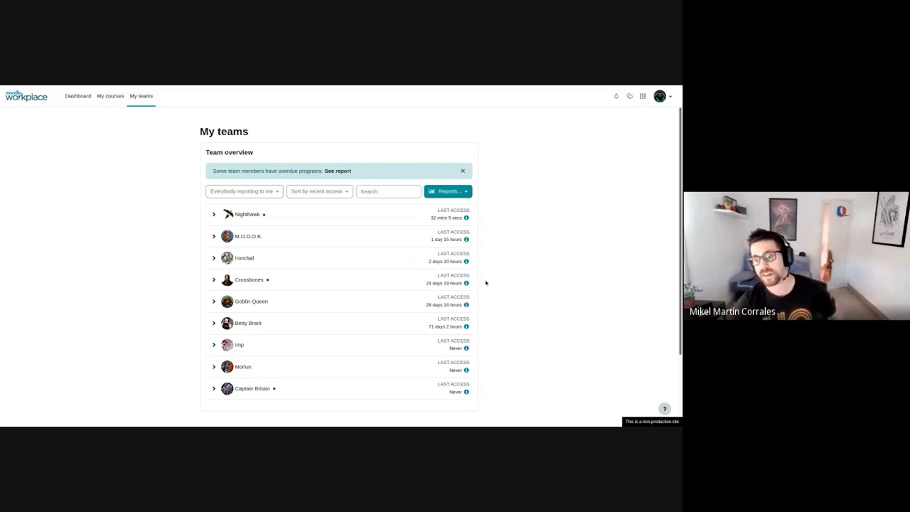
- Expand and collapse Nighthawk's programs, courses and jobs, then check available team reports
{"action": "left_click", "coordinate": [214, 214]}
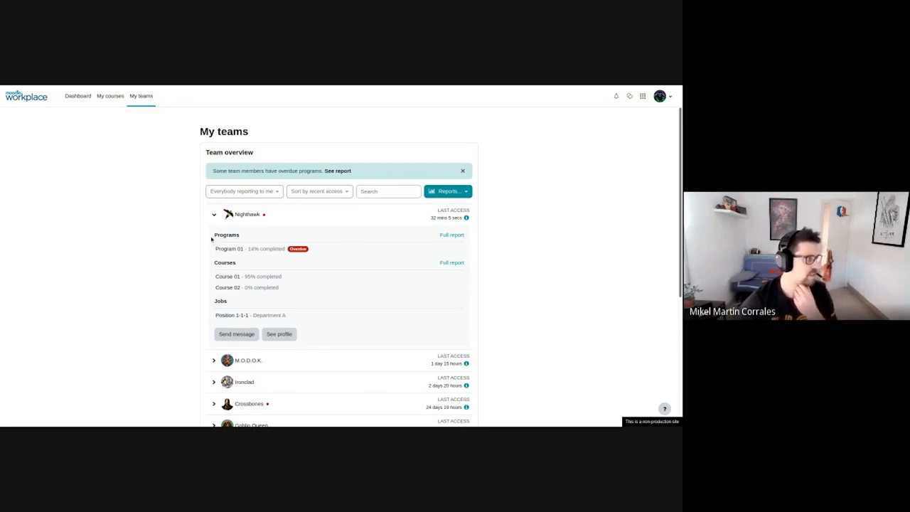
{"action": "double_click", "coordinate": [229, 249]}
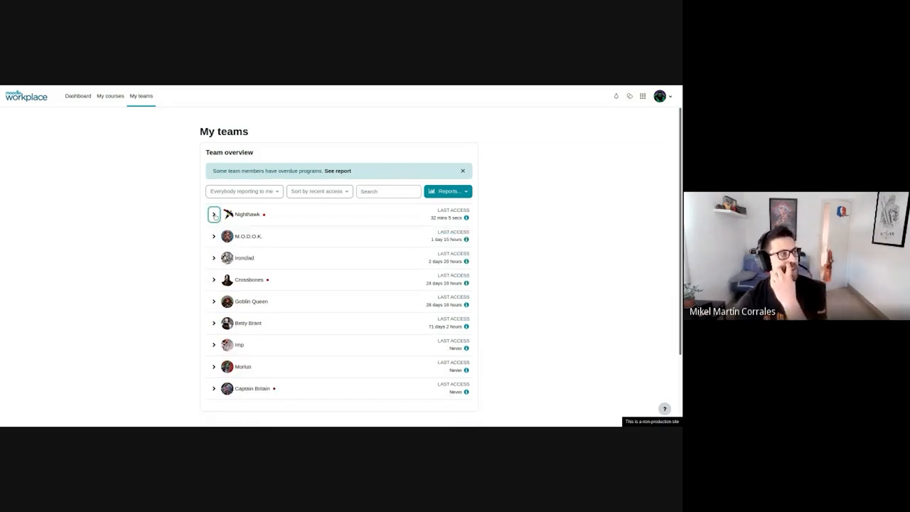
{"action": "left_click", "coordinate": [447, 191]}
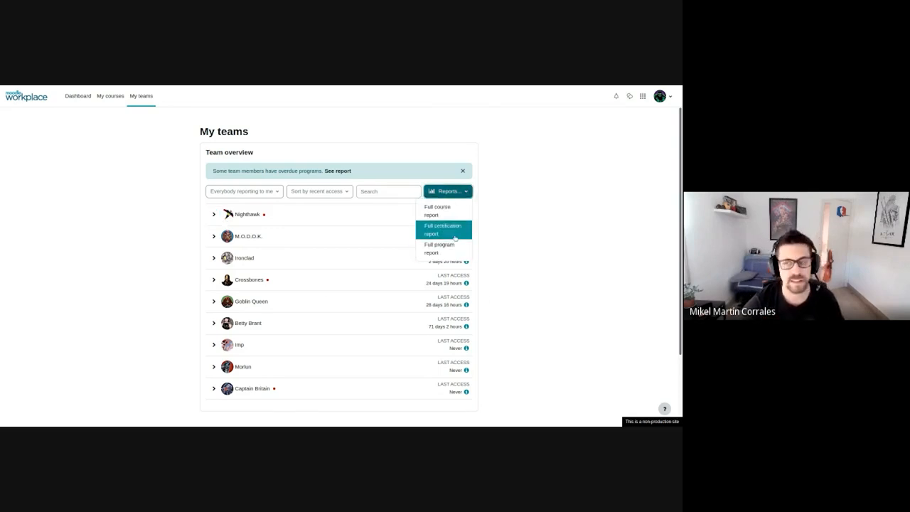
{"action": "mouse_move", "coordinate": [441, 248]}
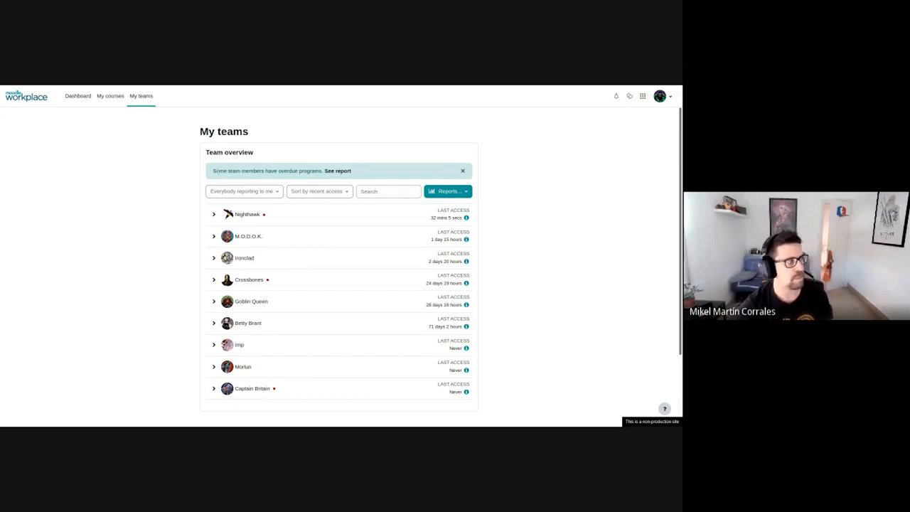
{"action": "mouse_move", "coordinate": [402, 184]}
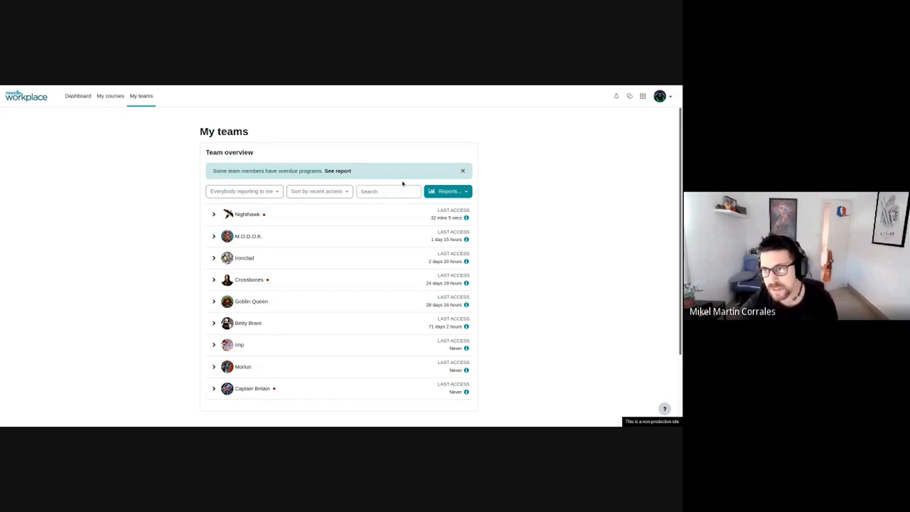
{"action": "mouse_move", "coordinate": [270, 269]}
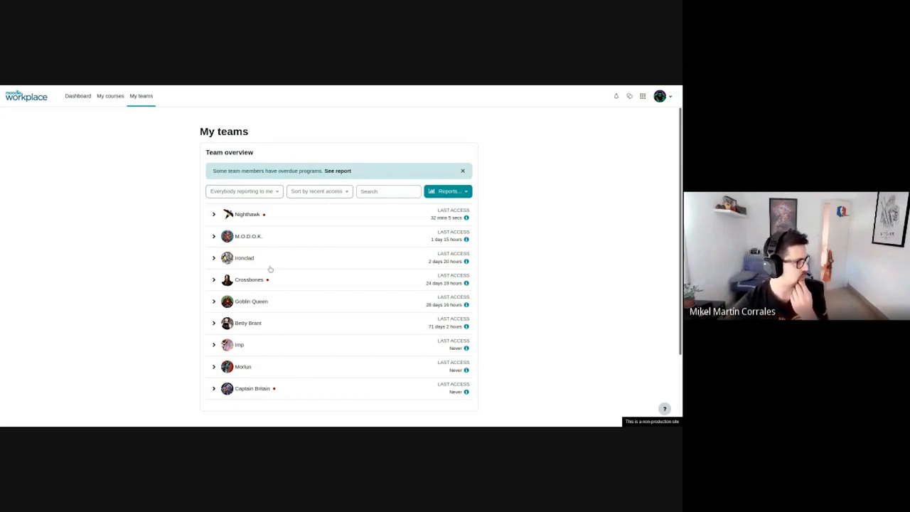
{"action": "mouse_move", "coordinate": [288, 222]}
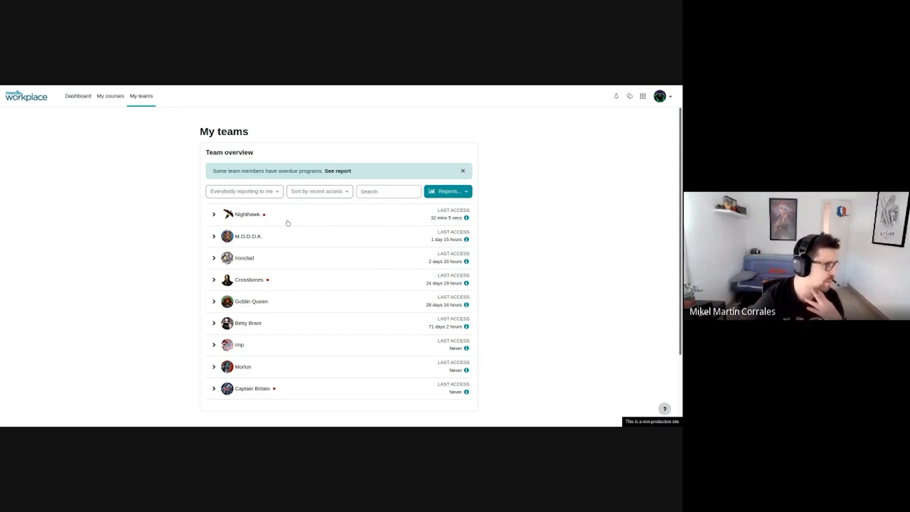
{"action": "mouse_move", "coordinate": [527, 253]}
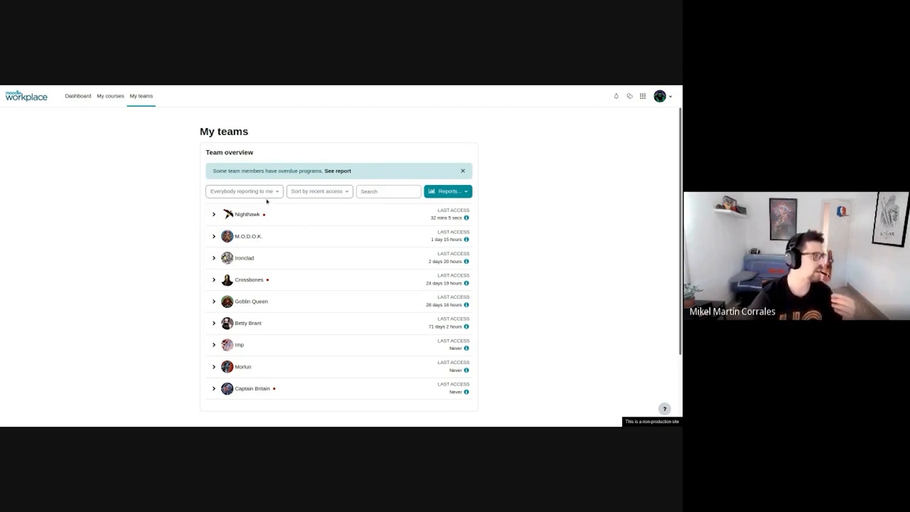
- Filter to only my own direct reports, try and clear a 'Cr' name search, then view sort options
{"action": "left_click", "coordinate": [244, 191]}
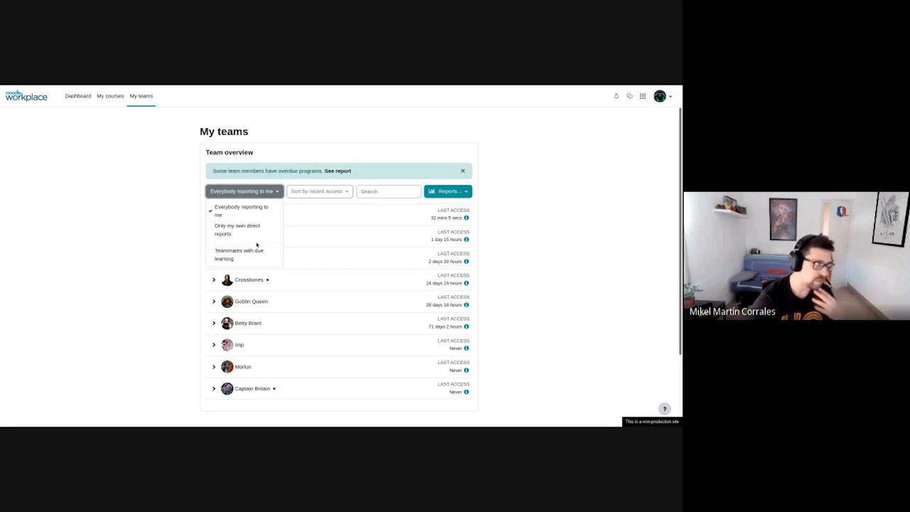
{"action": "left_click", "coordinate": [237, 228]}
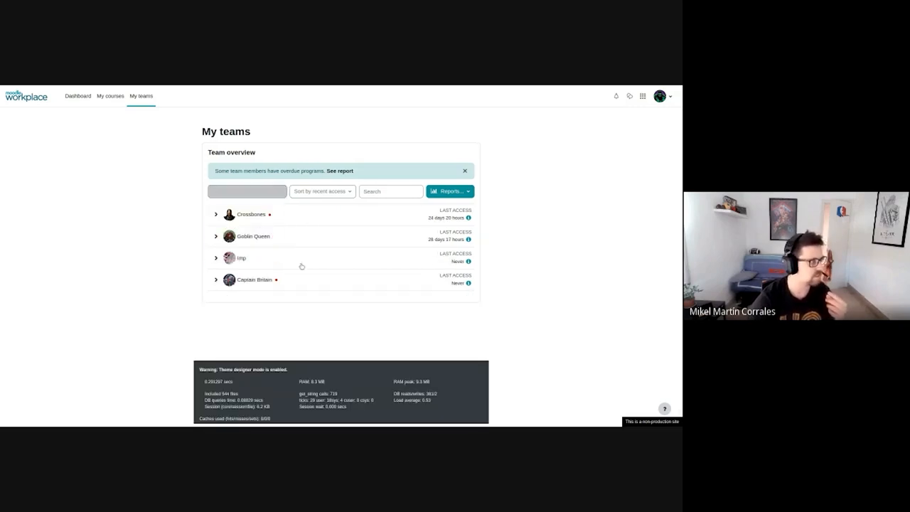
{"action": "left_click", "coordinate": [246, 190]}
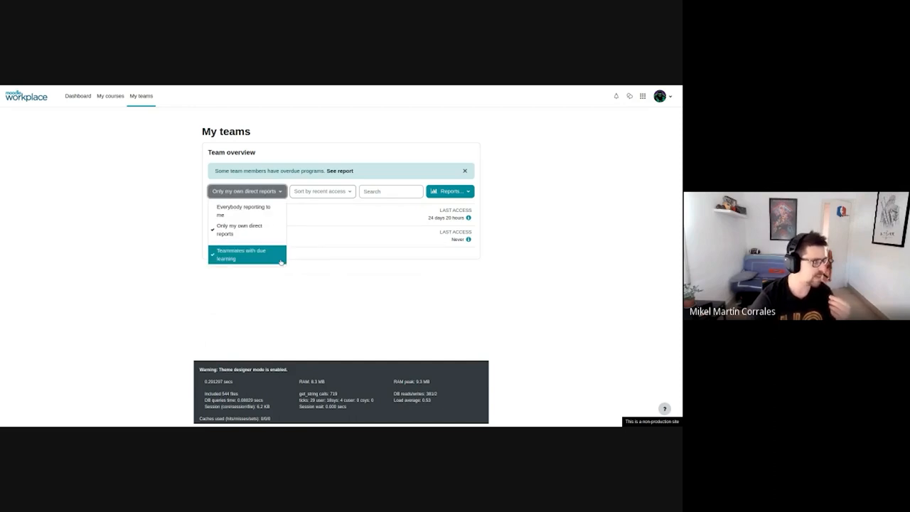
{"action": "mouse_move", "coordinate": [253, 262]}
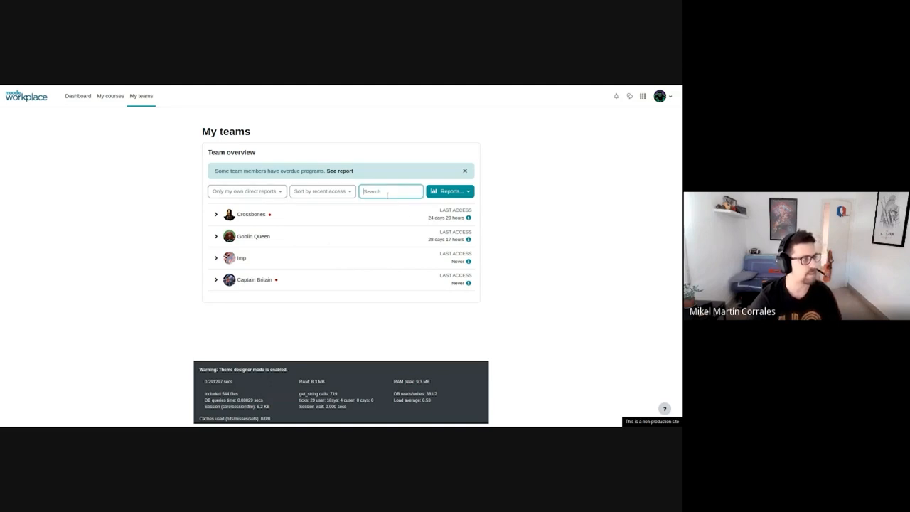
{"action": "type", "text": "Cr"}
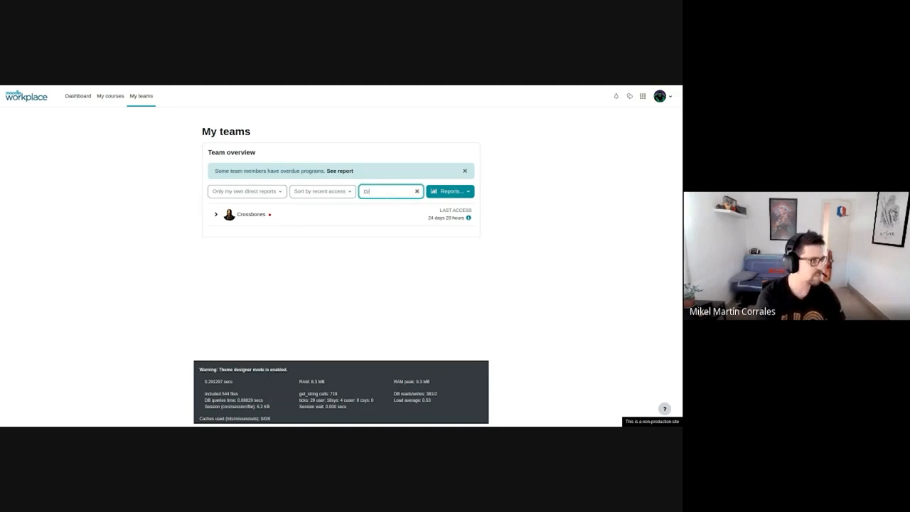
{"action": "left_click", "coordinate": [417, 192]}
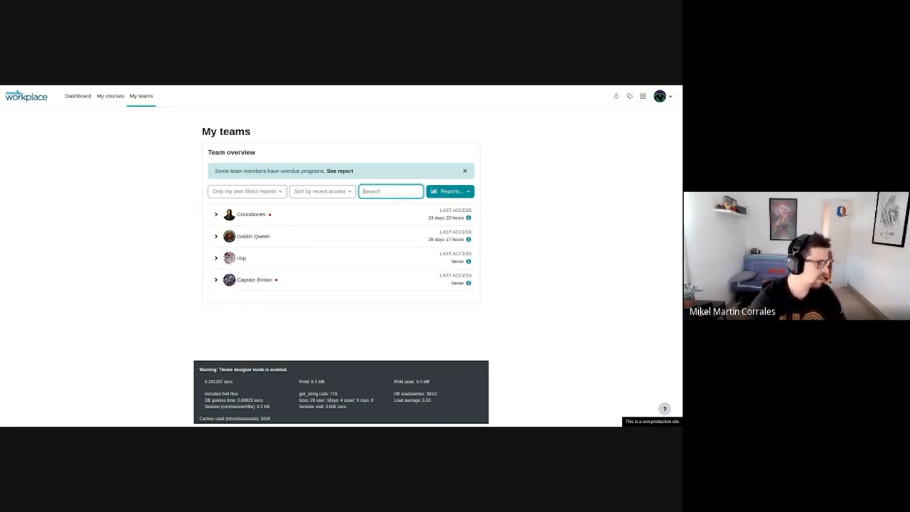
{"action": "left_click", "coordinate": [321, 191]}
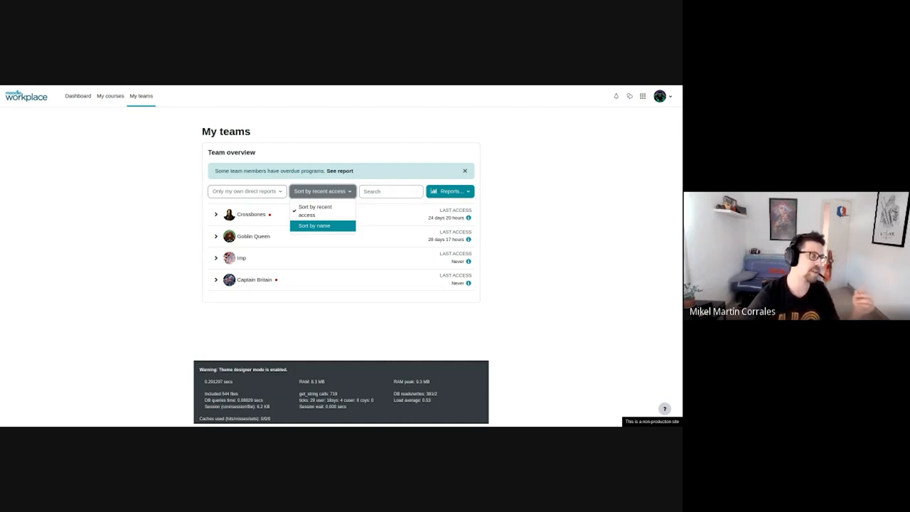
- Expand Crossbones' details and open the overdue Program 01 progress report
{"action": "left_click", "coordinate": [319, 225]}
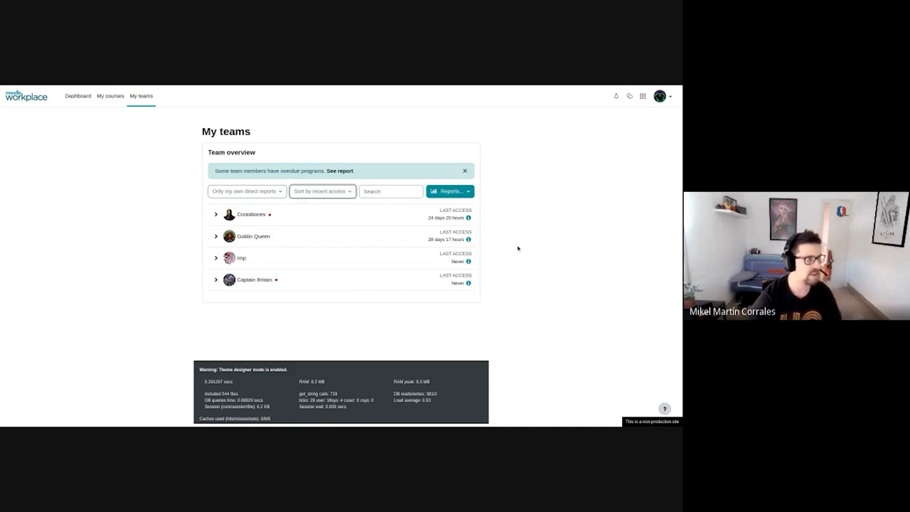
{"action": "left_click", "coordinate": [215, 214]}
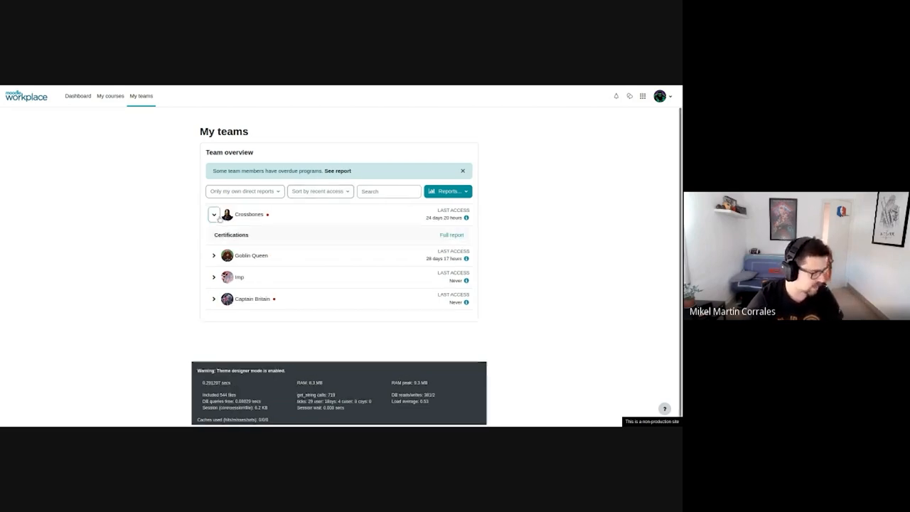
{"action": "left_click", "coordinate": [214, 214]}
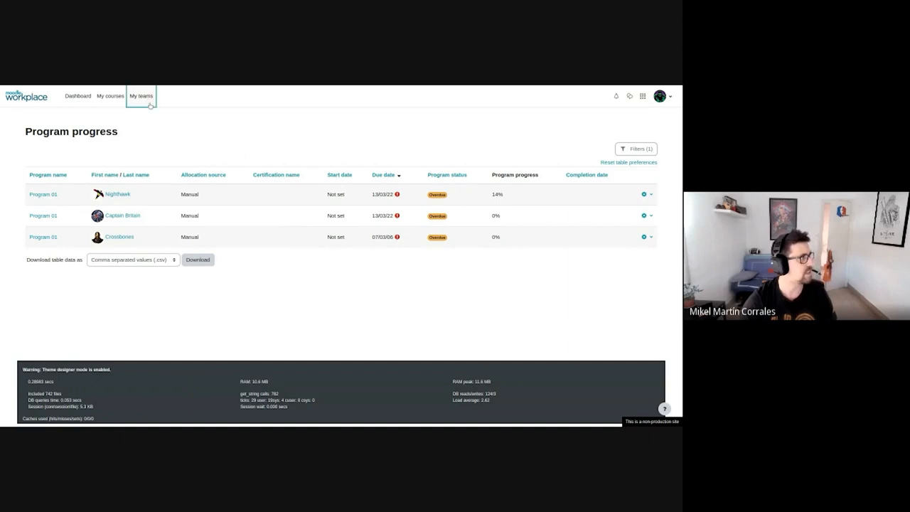
- Return to the My teams overview from the top navigation bar
{"action": "left_click", "coordinate": [141, 96]}
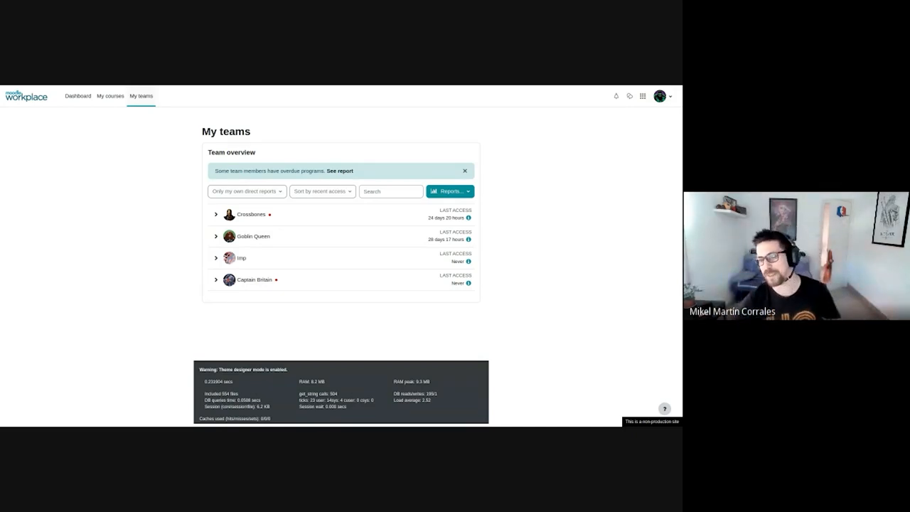
{"action": "mouse_move", "coordinate": [143, 139]}
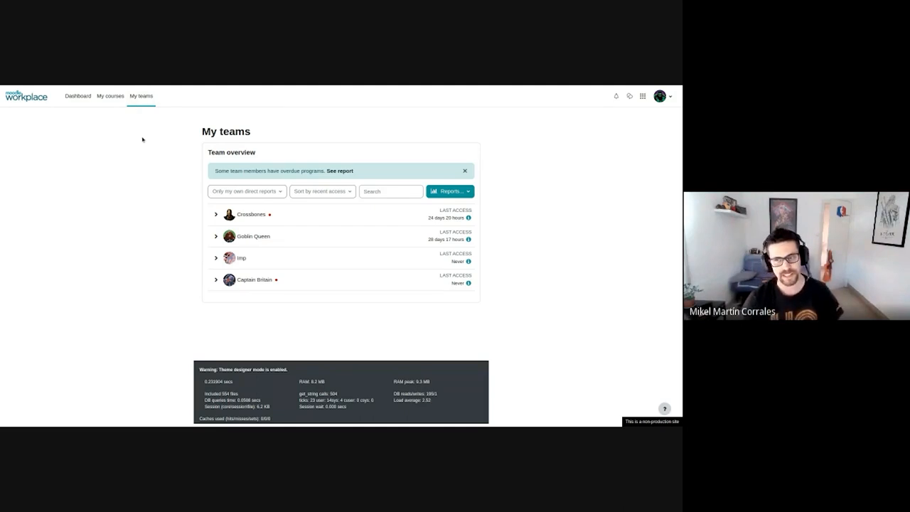
{"action": "mouse_move", "coordinate": [161, 108]}
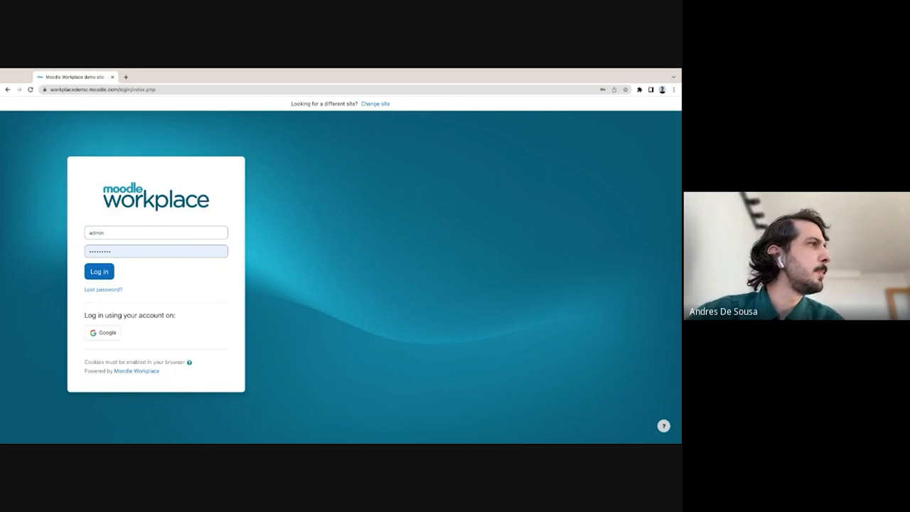
- Sign in and set the tenant's primary brand colour to cyan #04F5EB
{"action": "left_click", "coordinate": [99, 271]}
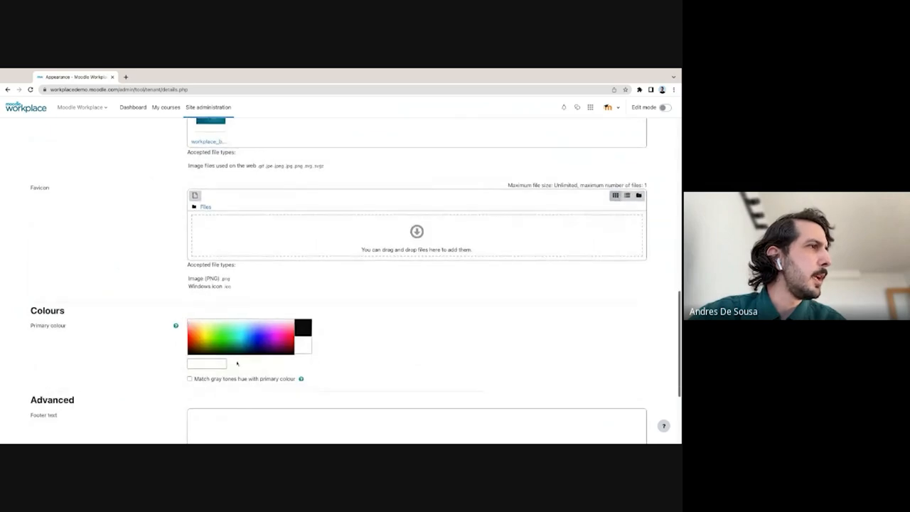
{"action": "left_click", "coordinate": [239, 340]}
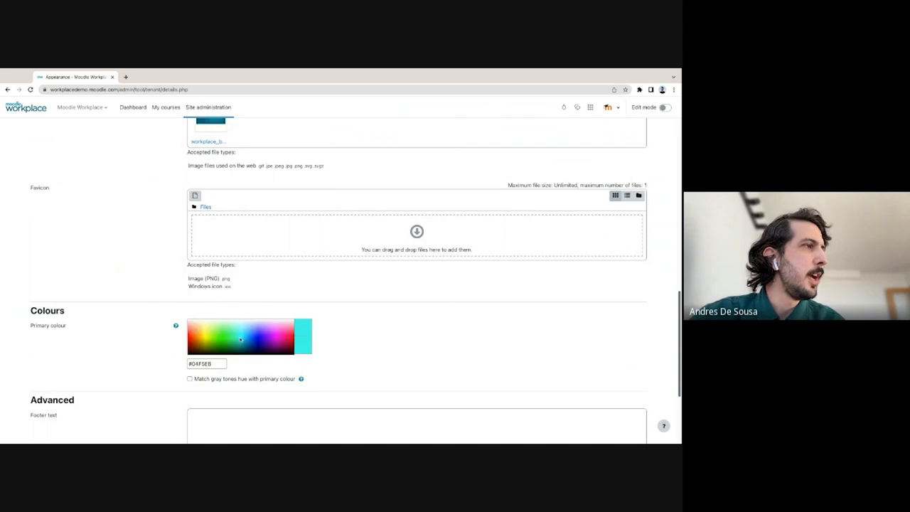
{"action": "scroll", "scroll_direction": "down", "scroll_amount": 3}
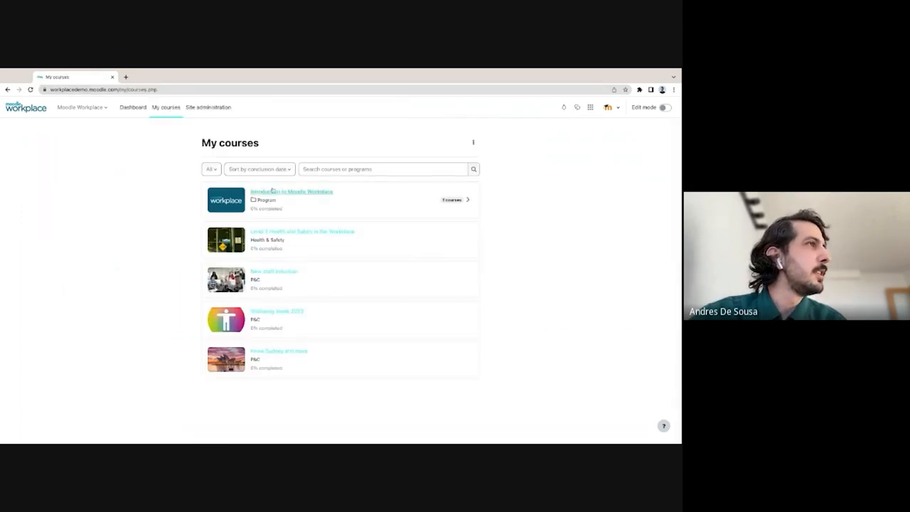
- Open the Introduction to Moodle Workplace program, then its Moodle Workplace for End Users course
{"action": "left_click", "coordinate": [290, 191]}
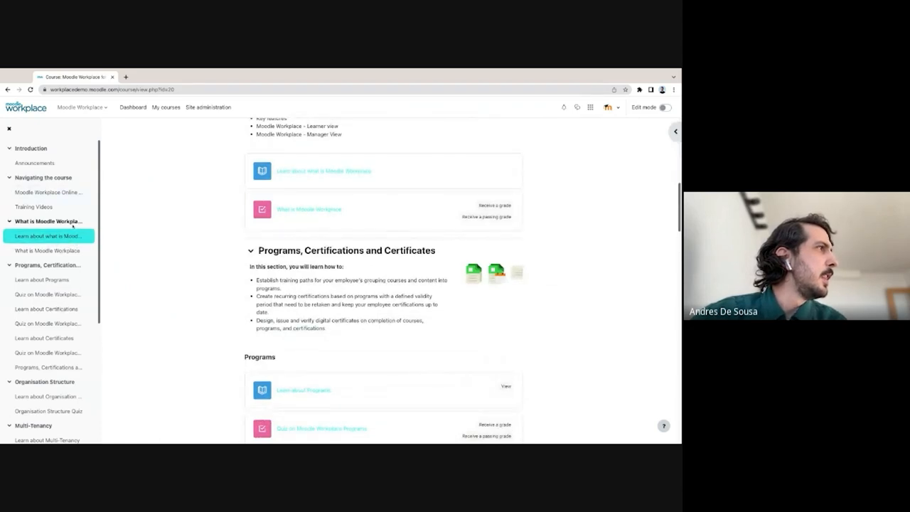
{"action": "mouse_move", "coordinate": [244, 273]}
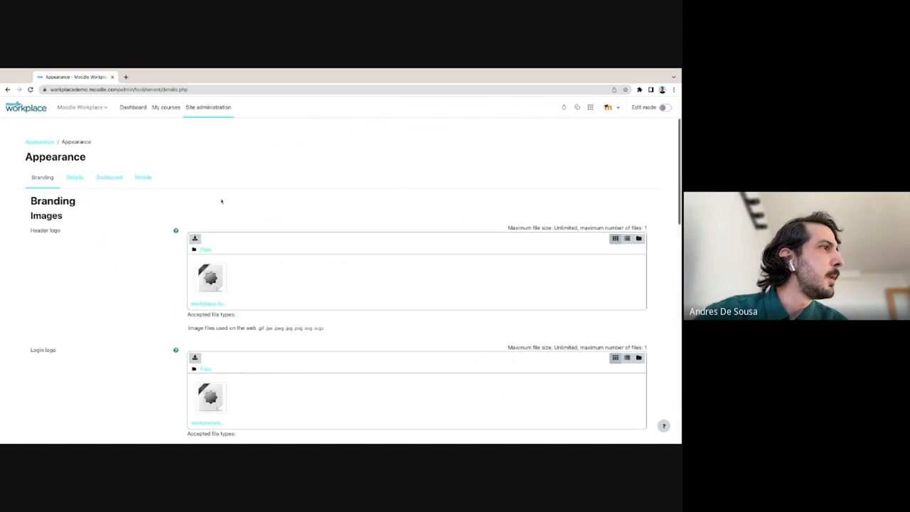
{"action": "scroll", "scroll_direction": "down", "scroll_amount": 3}
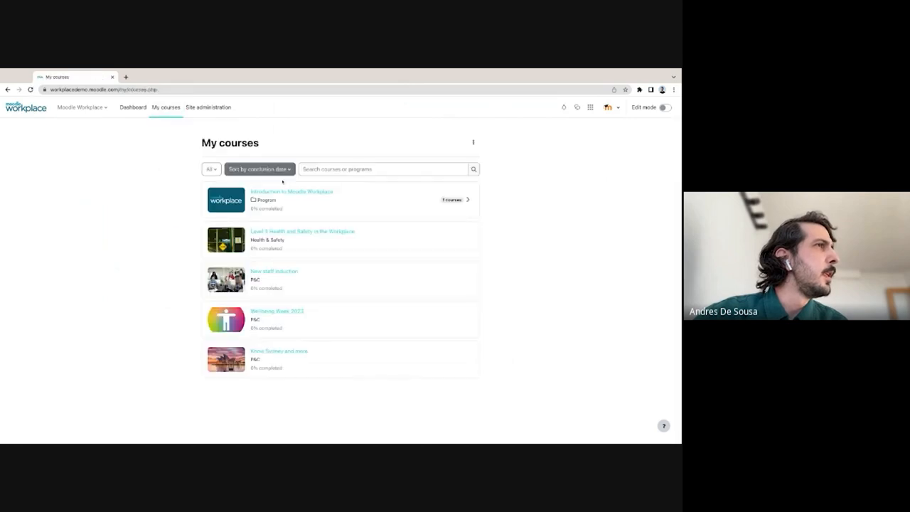
{"action": "left_click", "coordinate": [290, 191]}
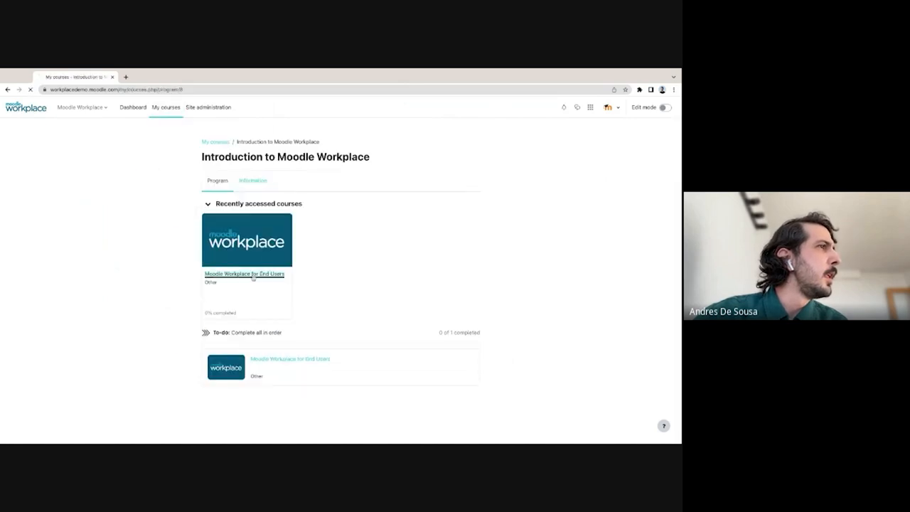
{"action": "left_click", "coordinate": [244, 273]}
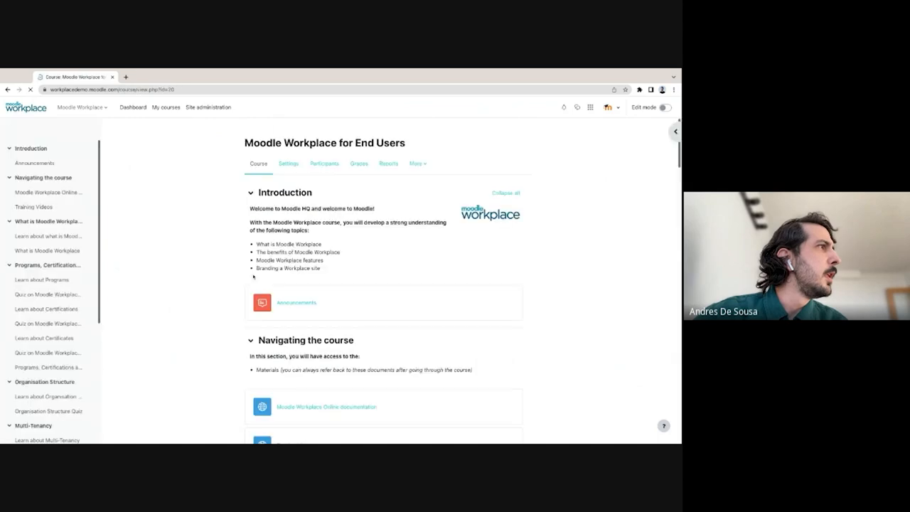
{"action": "left_click", "coordinate": [45, 264]}
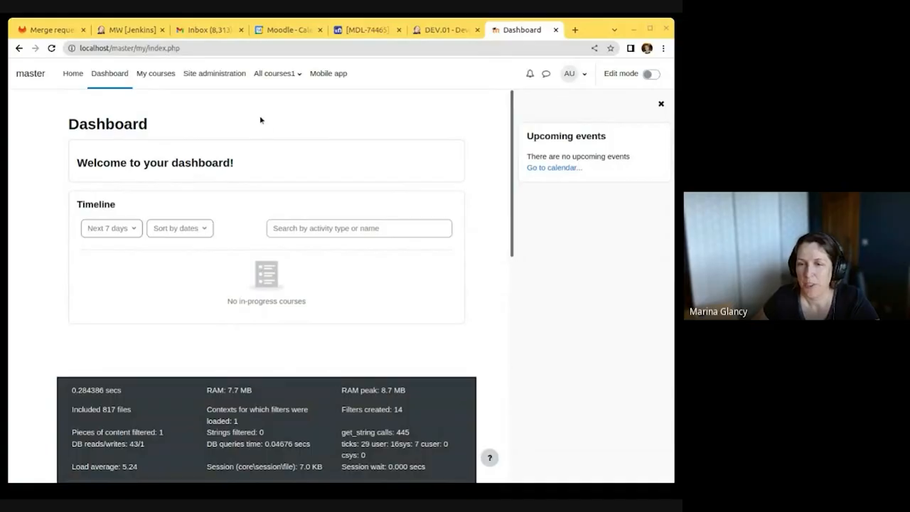
{"action": "mouse_move", "coordinate": [275, 108]}
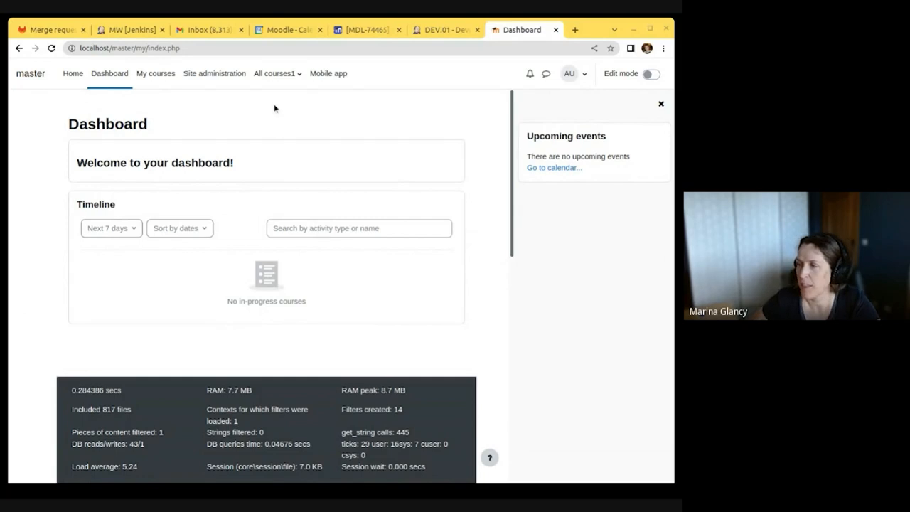
{"action": "mouse_move", "coordinate": [501, 235]}
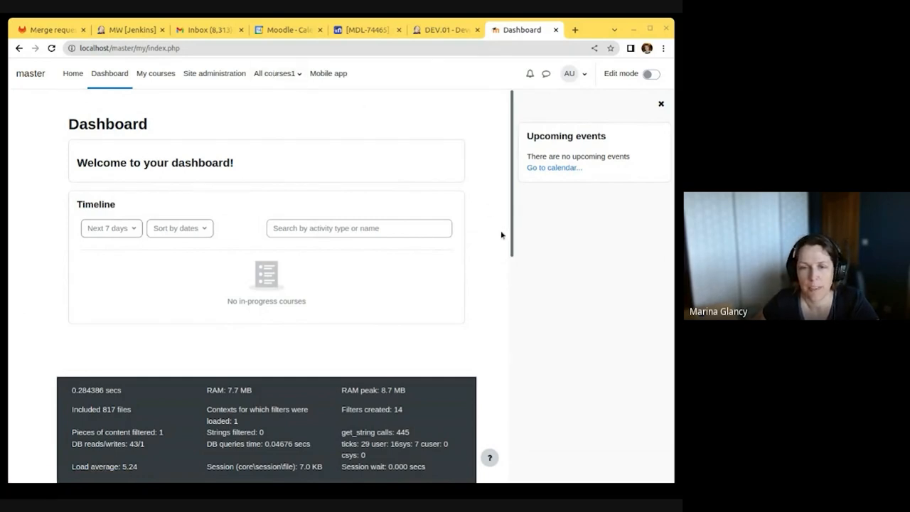
{"action": "mouse_move", "coordinate": [592, 264]}
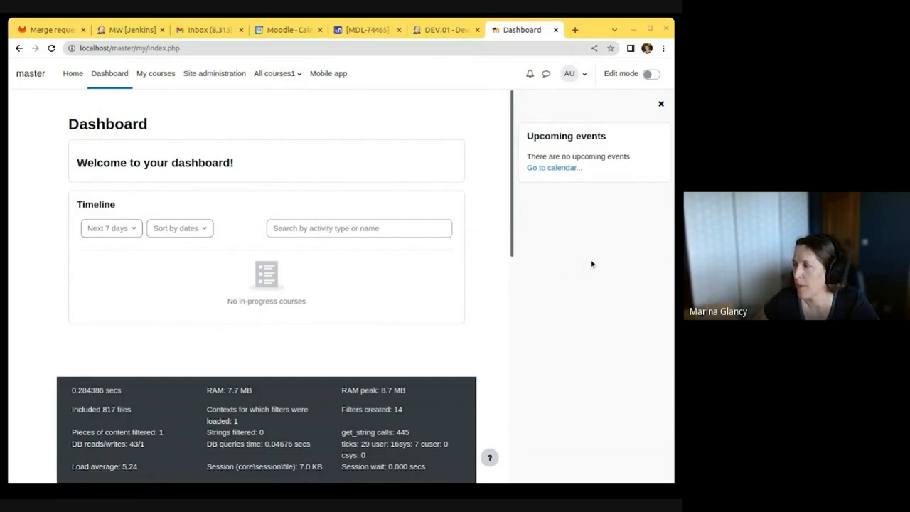
{"action": "mouse_move", "coordinate": [679, 128]}
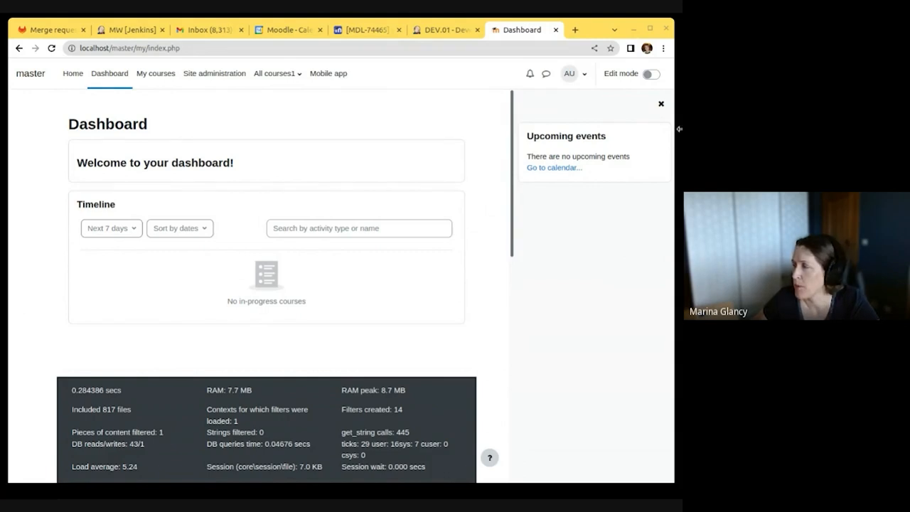
{"action": "mouse_move", "coordinate": [590, 332]}
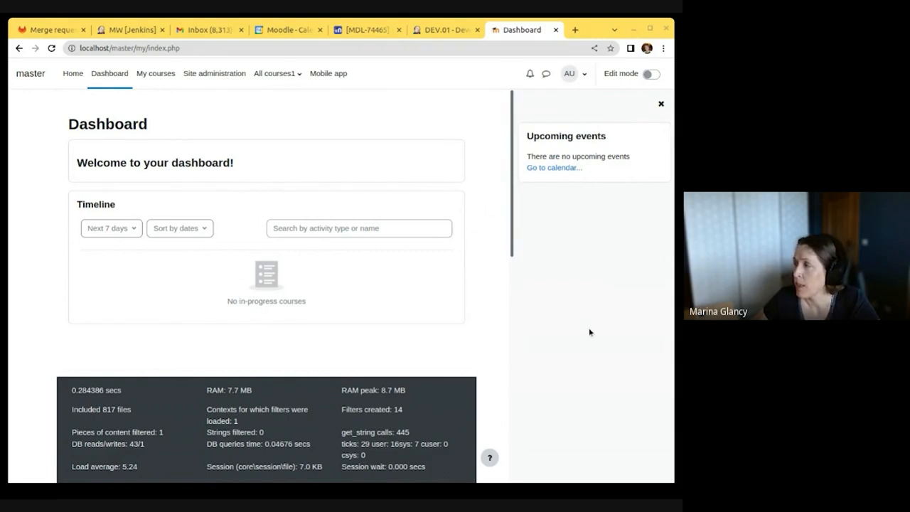
{"action": "mouse_move", "coordinate": [645, 165]}
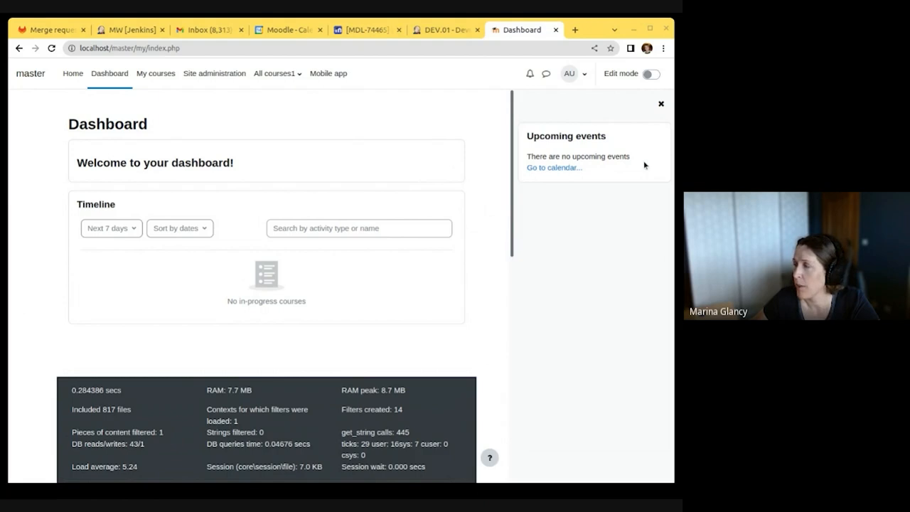
{"action": "mouse_move", "coordinate": [578, 334]}
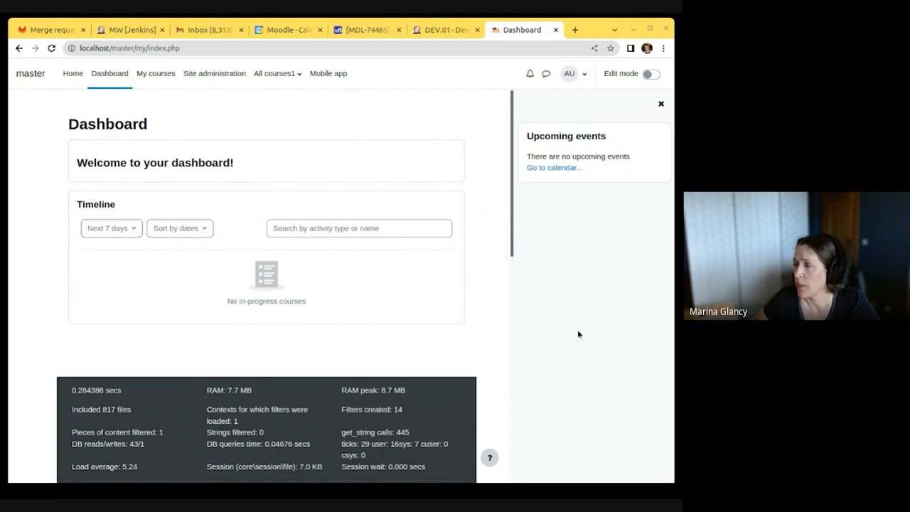
{"action": "mouse_move", "coordinate": [556, 208]}
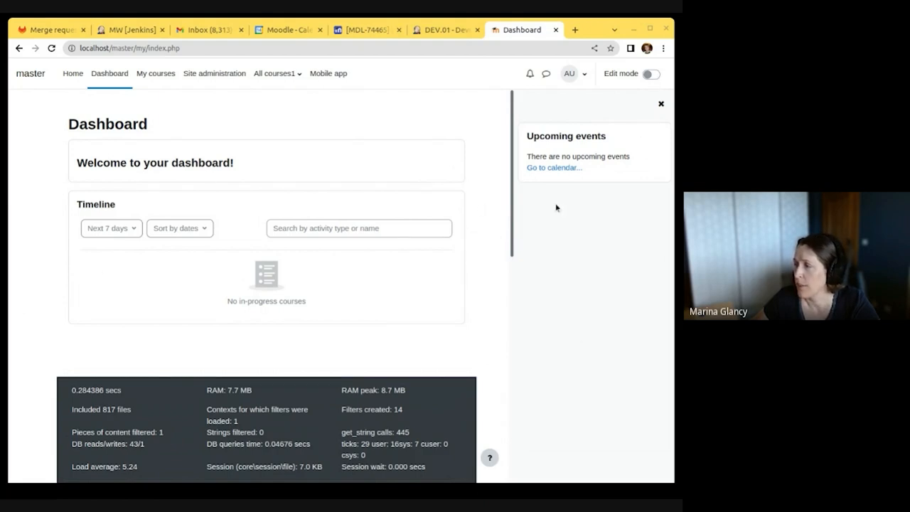
- Switch the Dashboard's Edit mode toggle on
{"action": "left_click", "coordinate": [654, 74]}
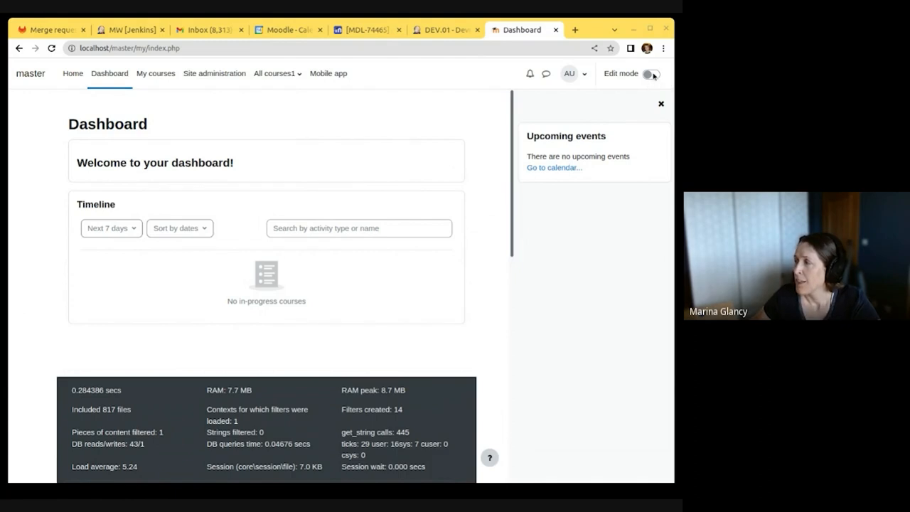
{"action": "left_click", "coordinate": [654, 74]}
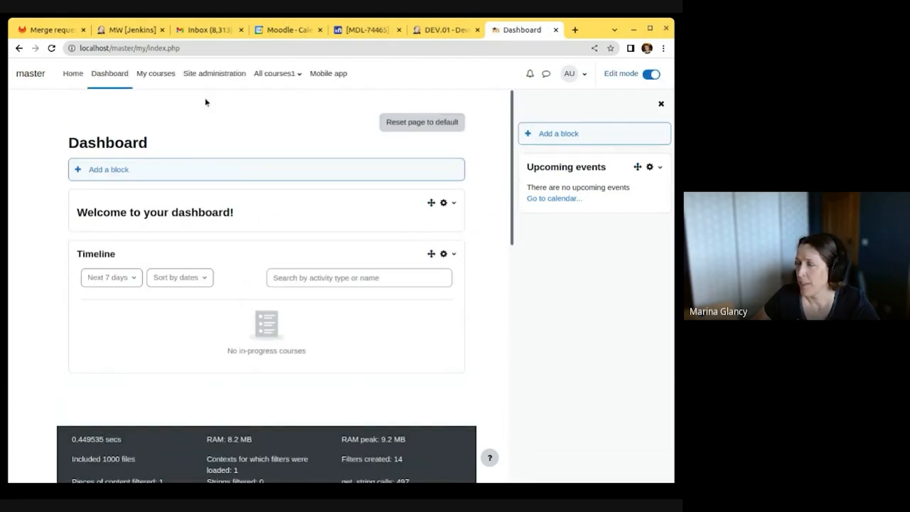
{"action": "mouse_move", "coordinate": [549, 64]}
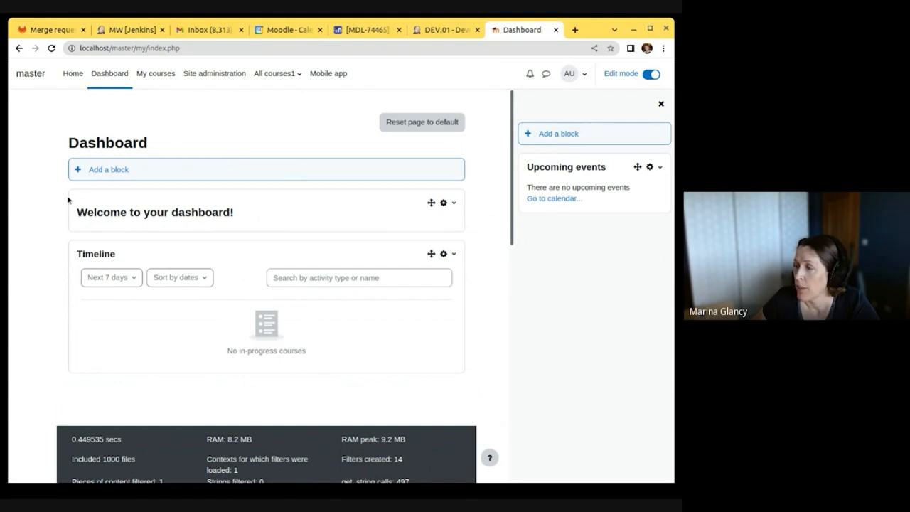
- Configure the Welcome text block to add 'Enjoy' to its content
{"action": "left_click", "coordinate": [443, 203]}
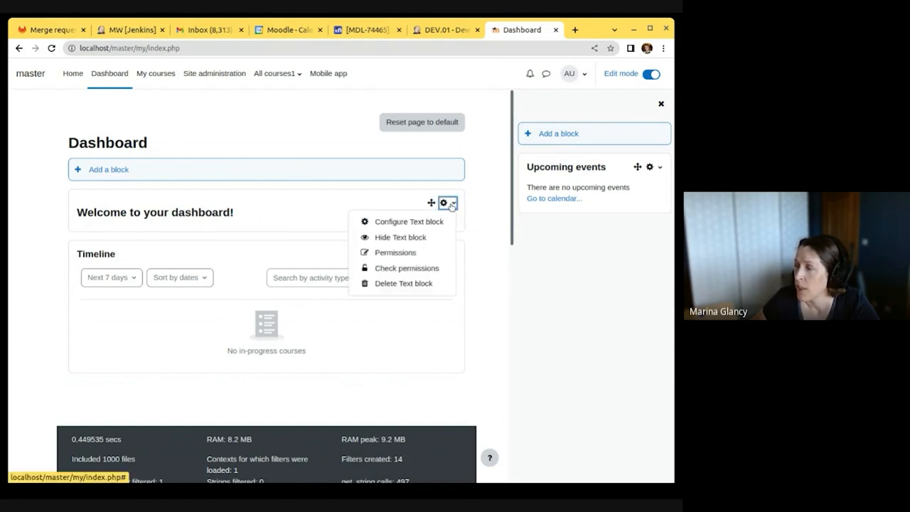
{"action": "left_click", "coordinate": [406, 221]}
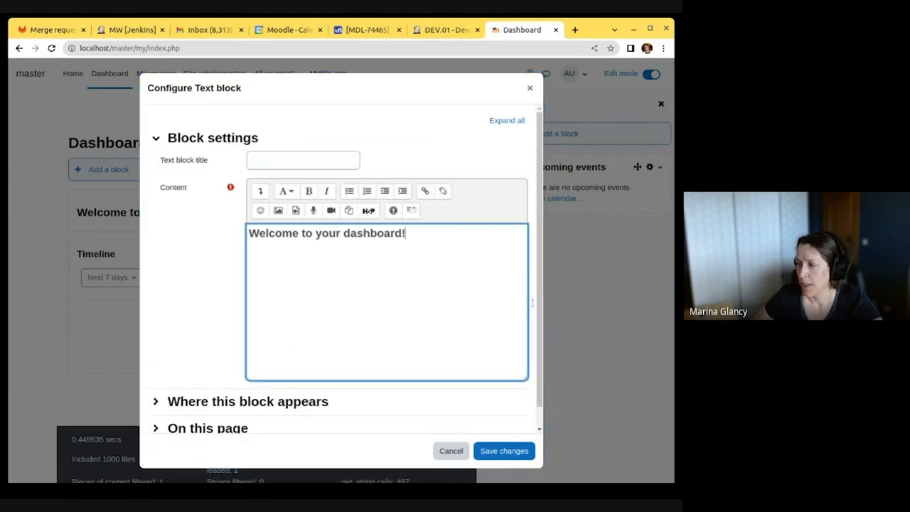
{"action": "type", "text": "Enjoy"}
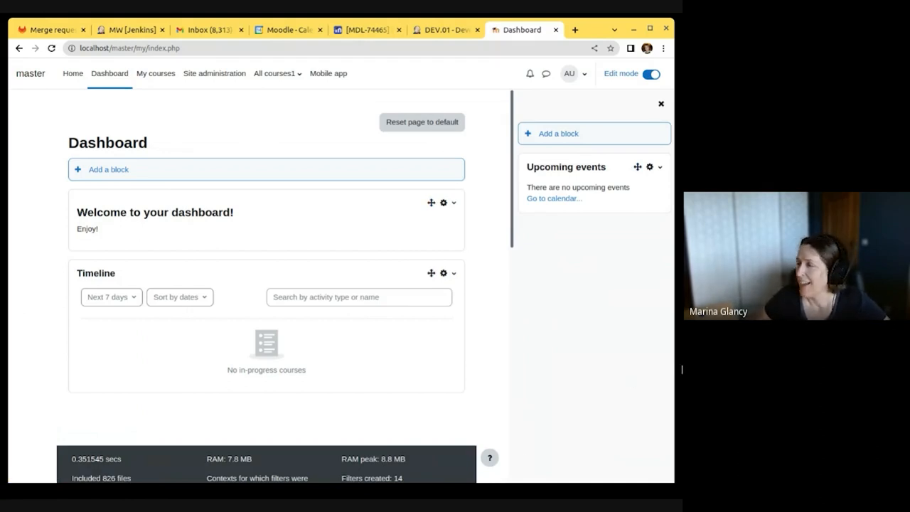
{"action": "mouse_move", "coordinate": [144, 175]}
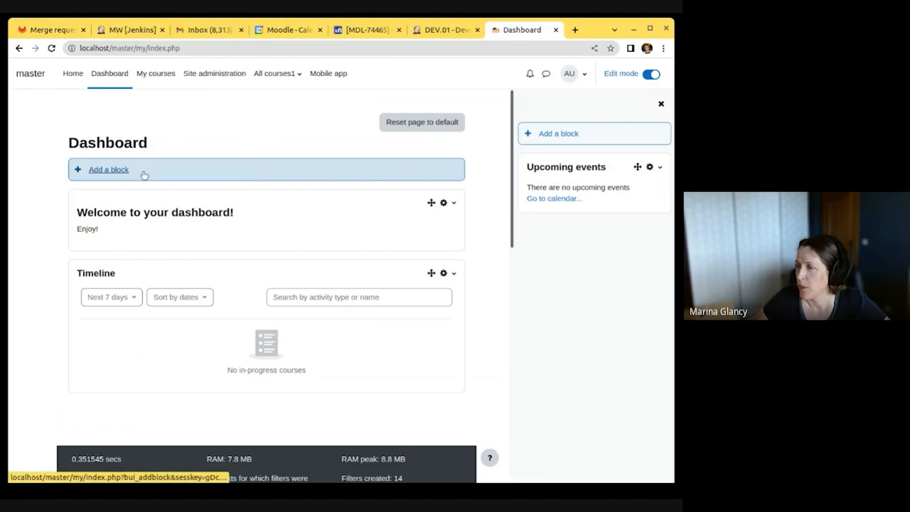
- Open Add a block and scroll the block list down toward Text
{"action": "left_click", "coordinate": [108, 169]}
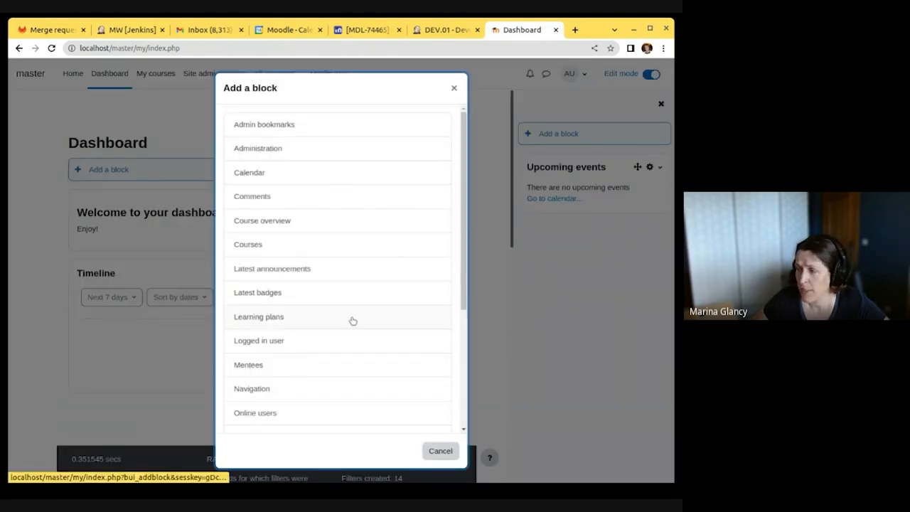
{"action": "mouse_move", "coordinate": [328, 330]}
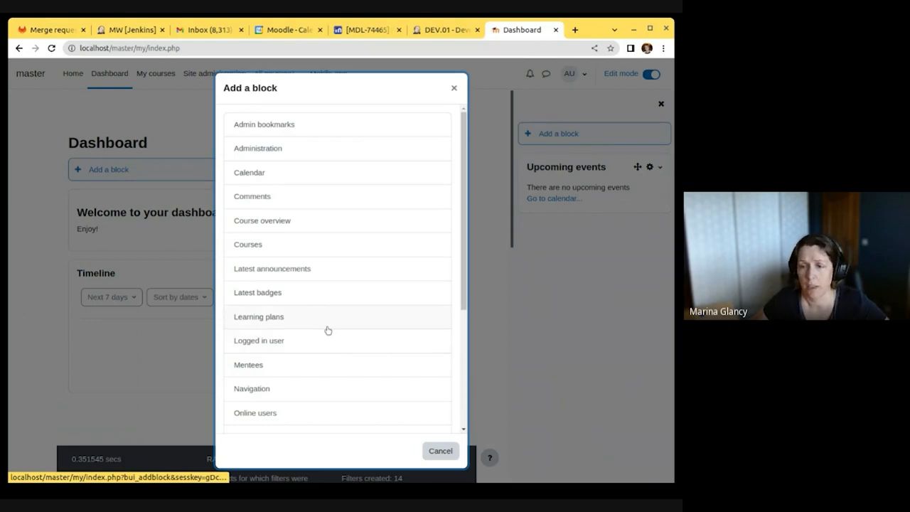
{"action": "scroll", "scroll_direction": "down", "scroll_amount": 3}
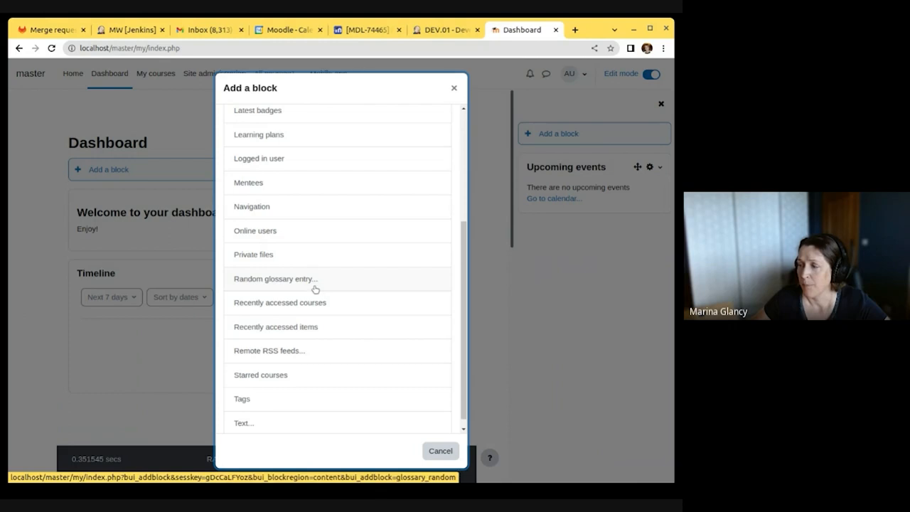
{"action": "mouse_move", "coordinate": [320, 290]}
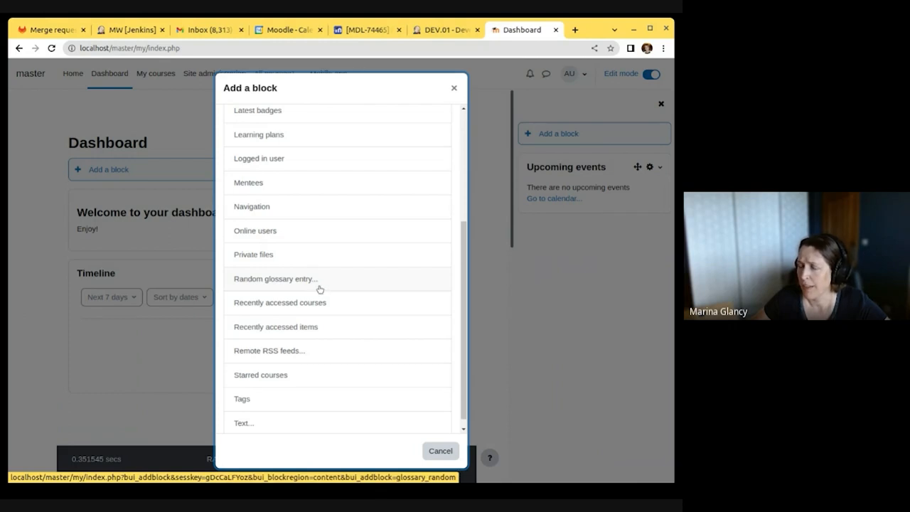
{"action": "mouse_move", "coordinate": [321, 283]}
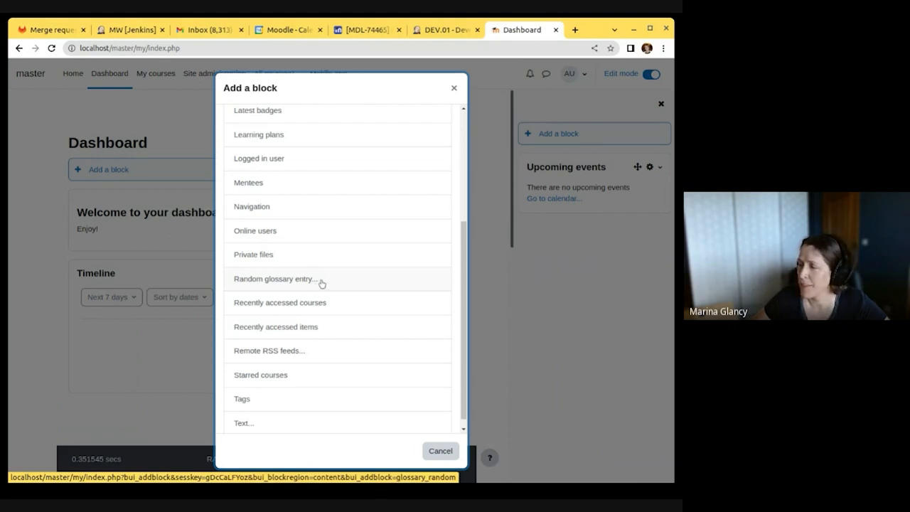
{"action": "mouse_move", "coordinate": [266, 424]}
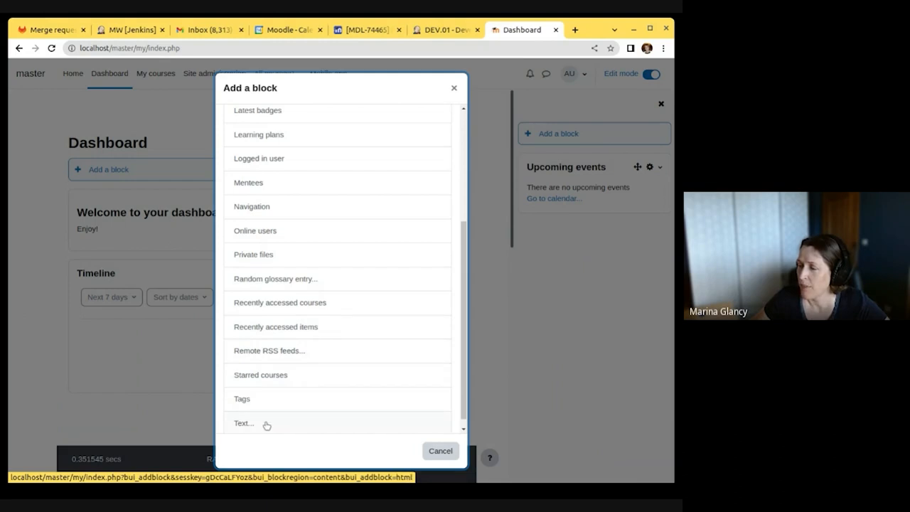
- Add a Text block with content 'Hello there' and save it
{"action": "left_click", "coordinate": [243, 423]}
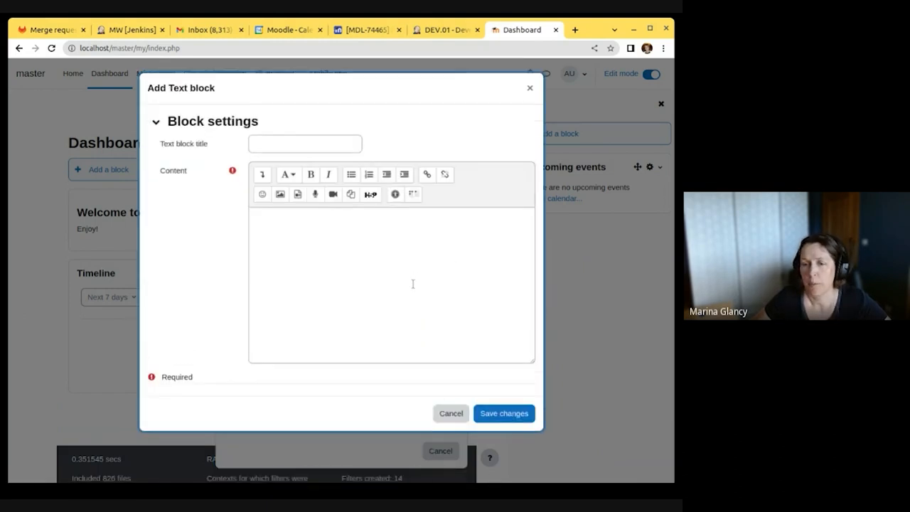
{"action": "left_click", "coordinate": [412, 284]}
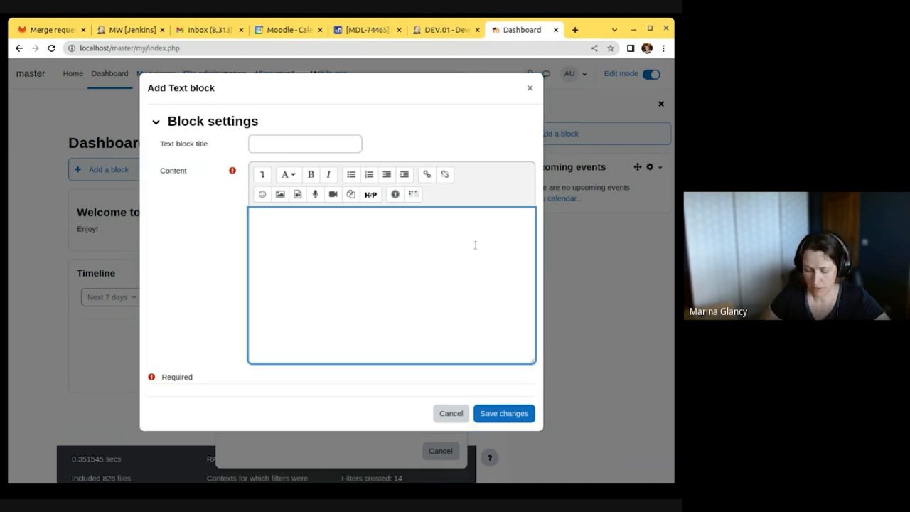
{"action": "type", "text": "Hello there"}
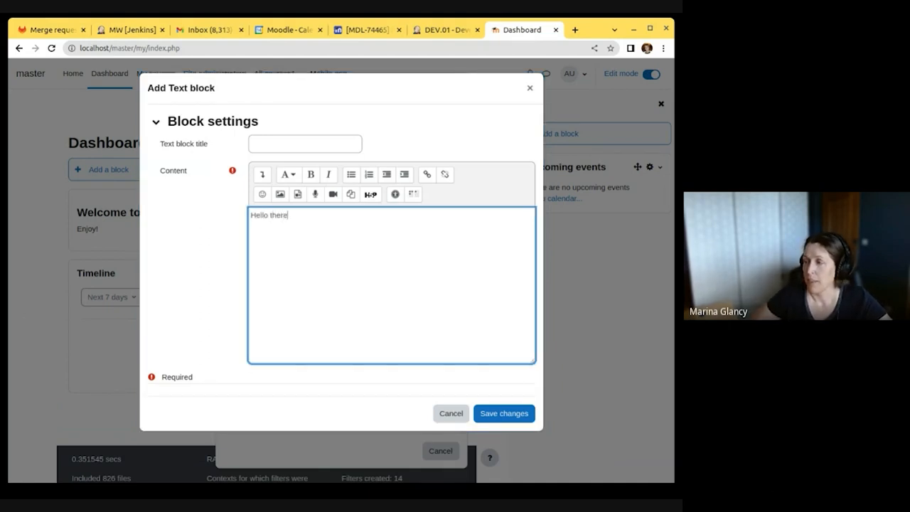
{"action": "mouse_move", "coordinate": [479, 417]}
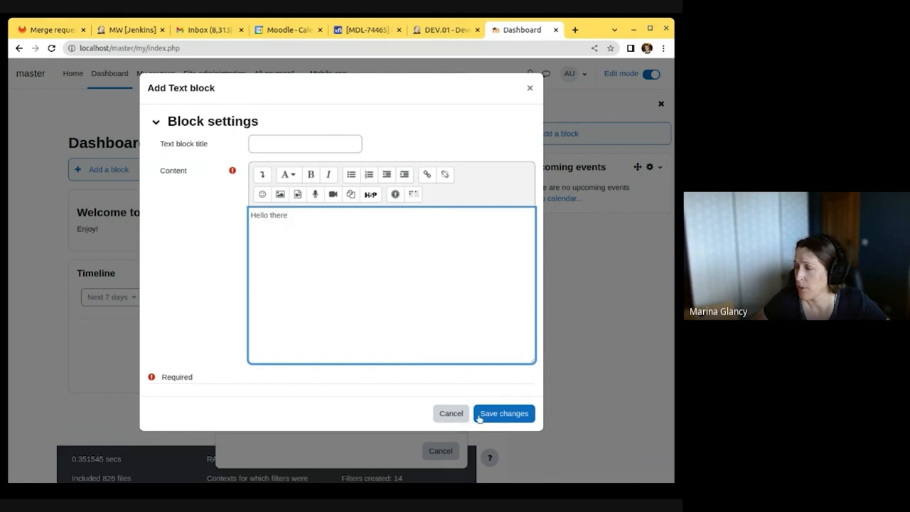
{"action": "left_click", "coordinate": [503, 413]}
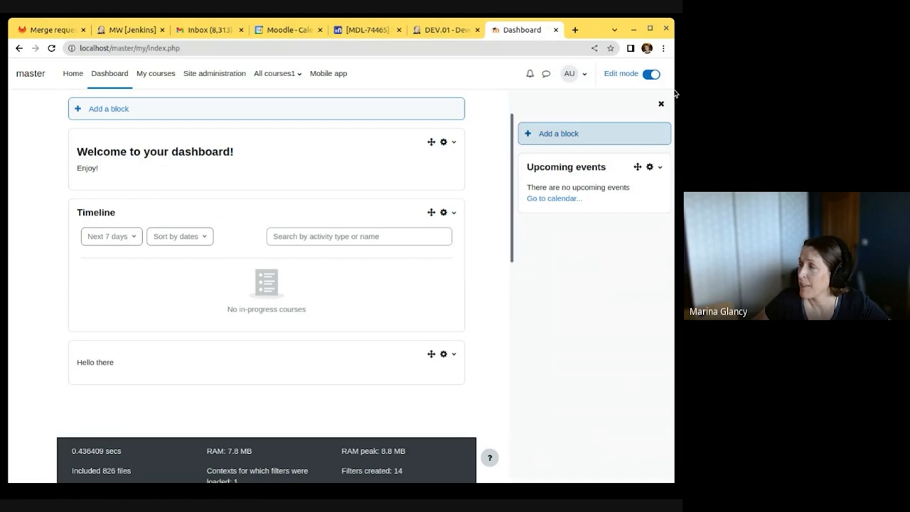
{"action": "left_click", "coordinate": [657, 74]}
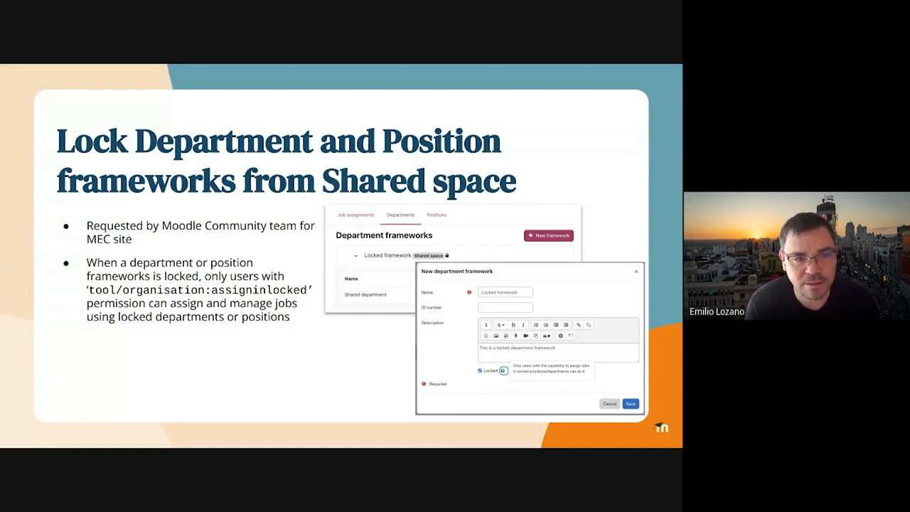
- Advance to the slide on the per-tenant Services and Support link
{"action": "key", "text": "Right"}
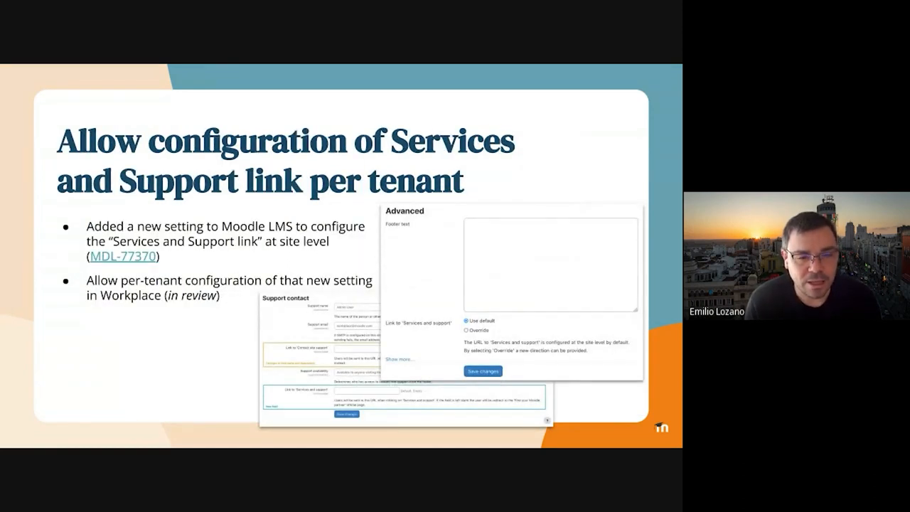